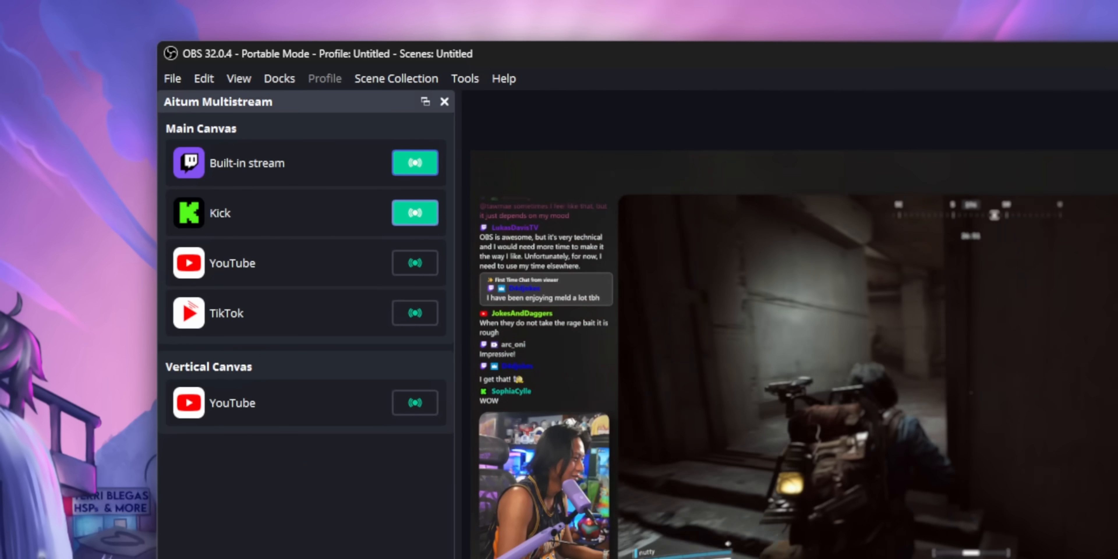
# Buy the Windows 10 Pro key with the promotion code applied, reaching a USD 21.5 payment step
pyautogui.click(414, 263)
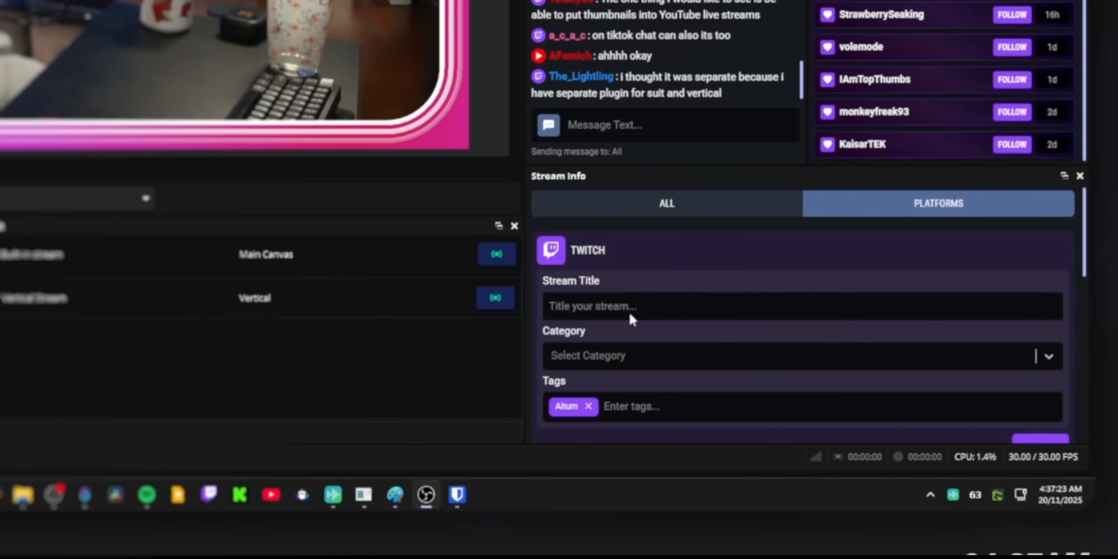
pyautogui.moveTo(678, 298)
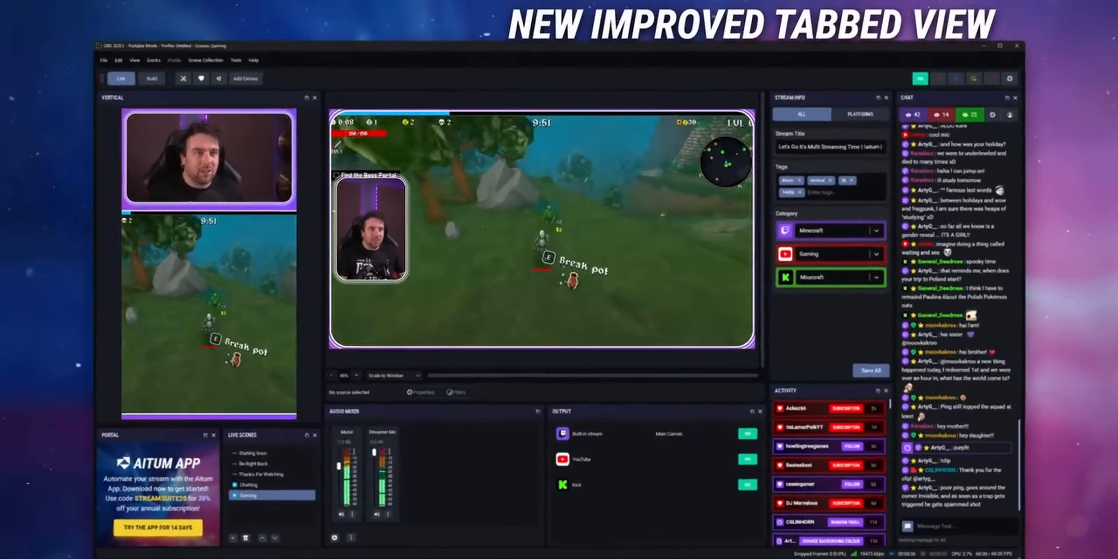
pyautogui.click(168, 87)
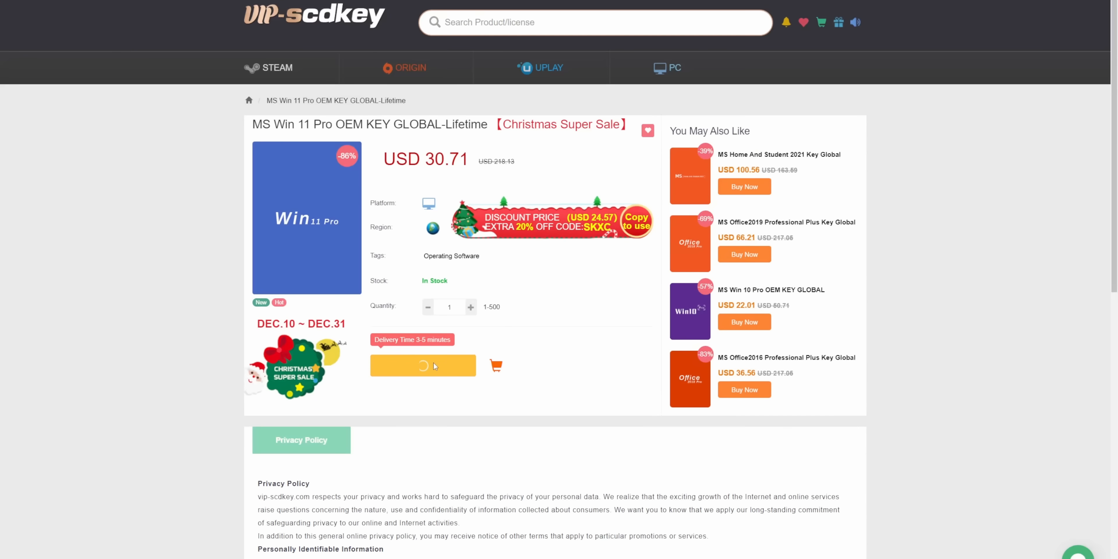
pyautogui.click(422, 365)
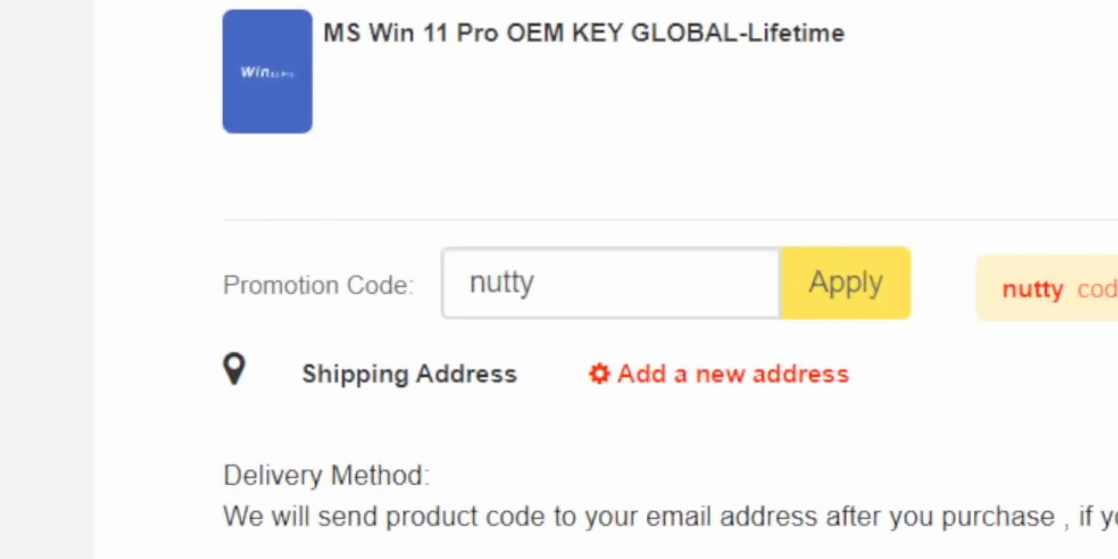
pyautogui.click(844, 282)
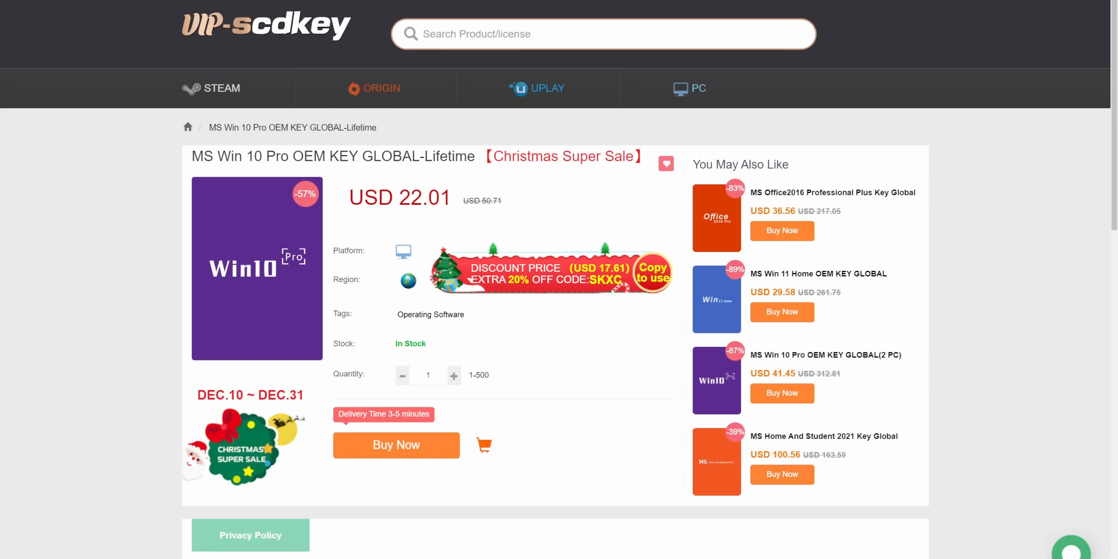
pyautogui.click(396, 444)
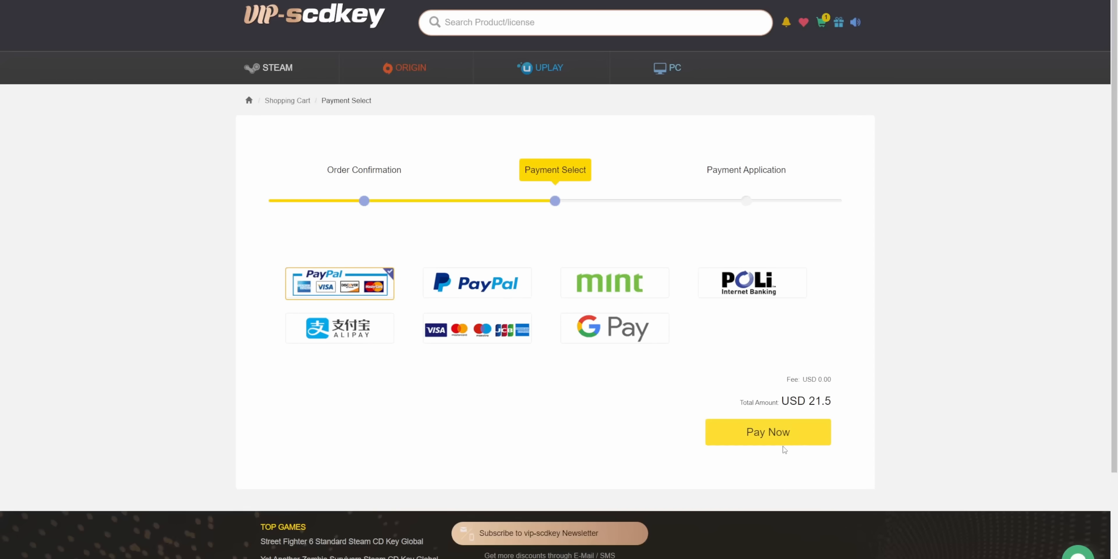
pyautogui.click(768, 431)
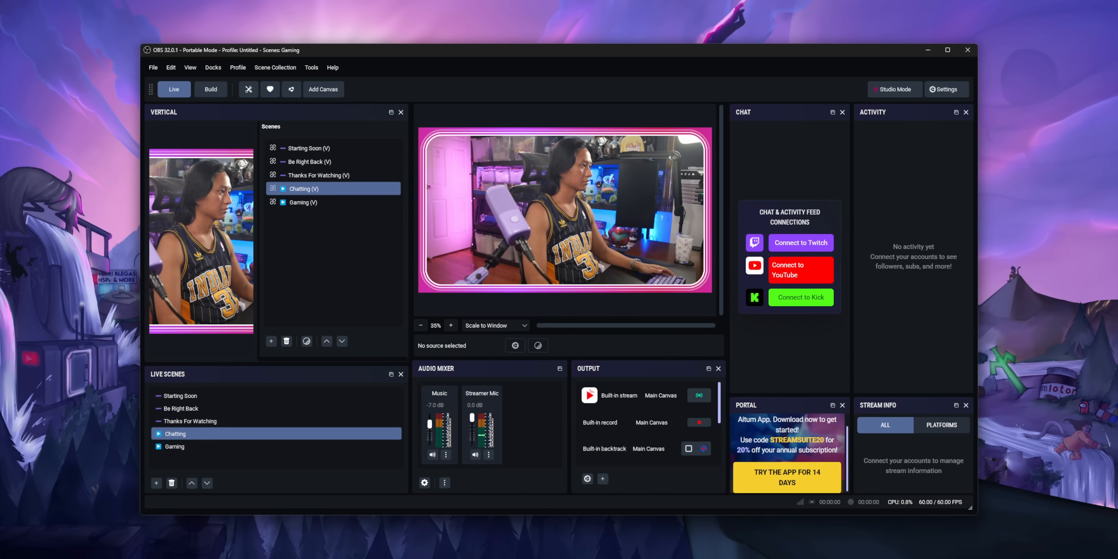
# View the installed plugins, including Aitum Stream Suite, via Tools > Plugin Manager
pyautogui.click(311, 67)
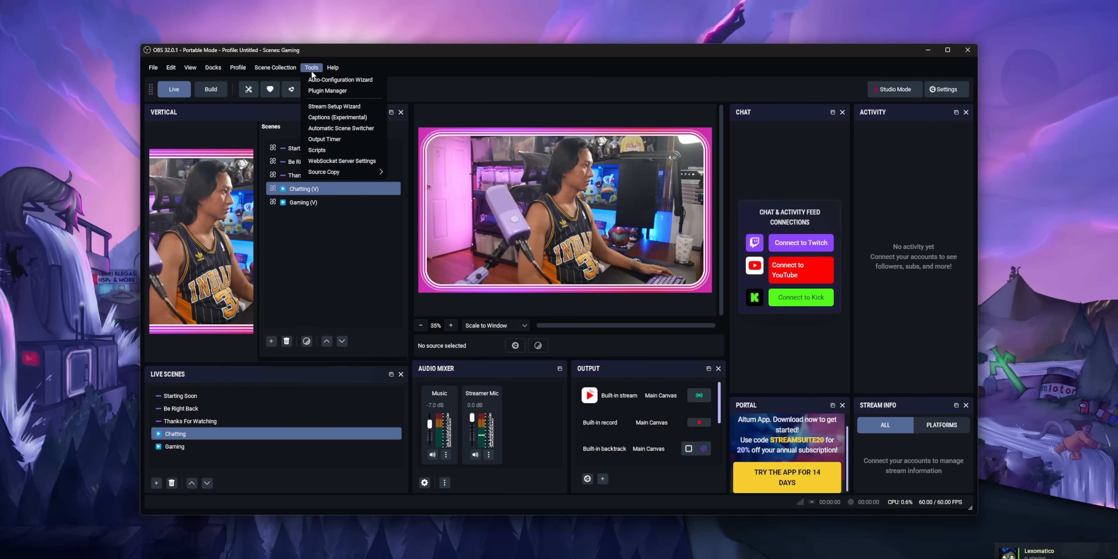
pyautogui.click(327, 91)
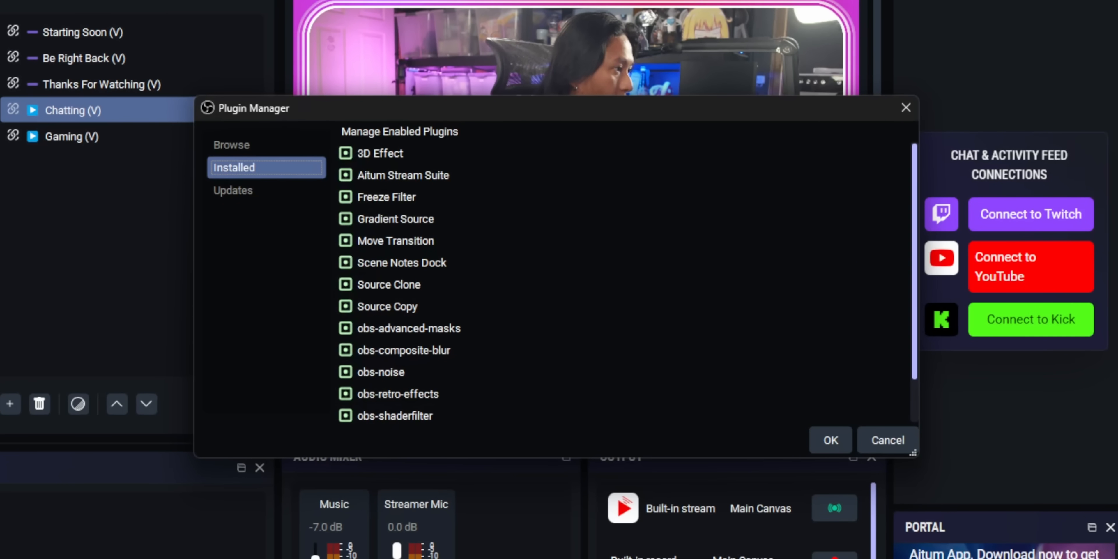
pyautogui.click(380, 153)
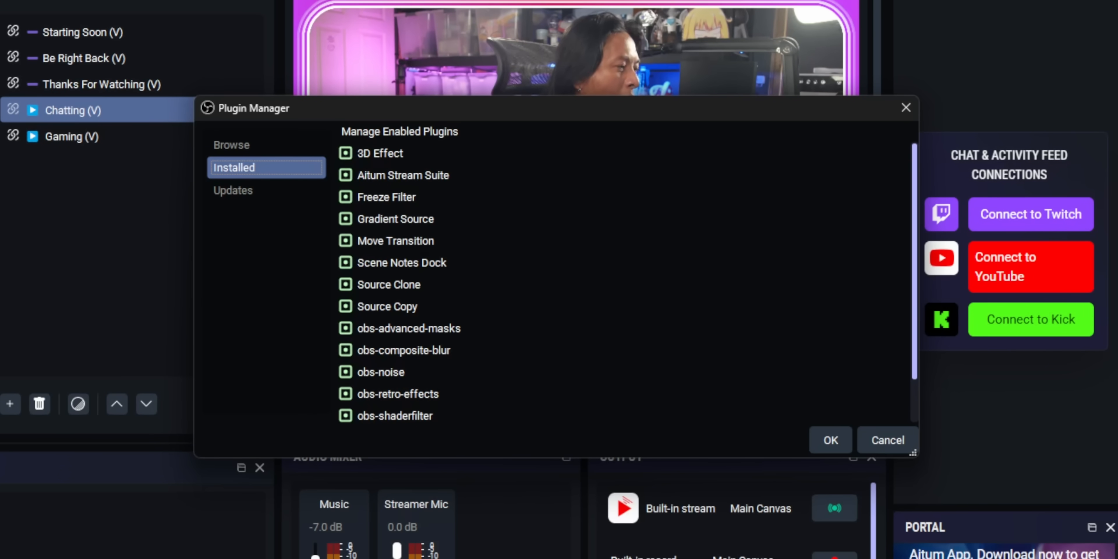
pyautogui.click(829, 440)
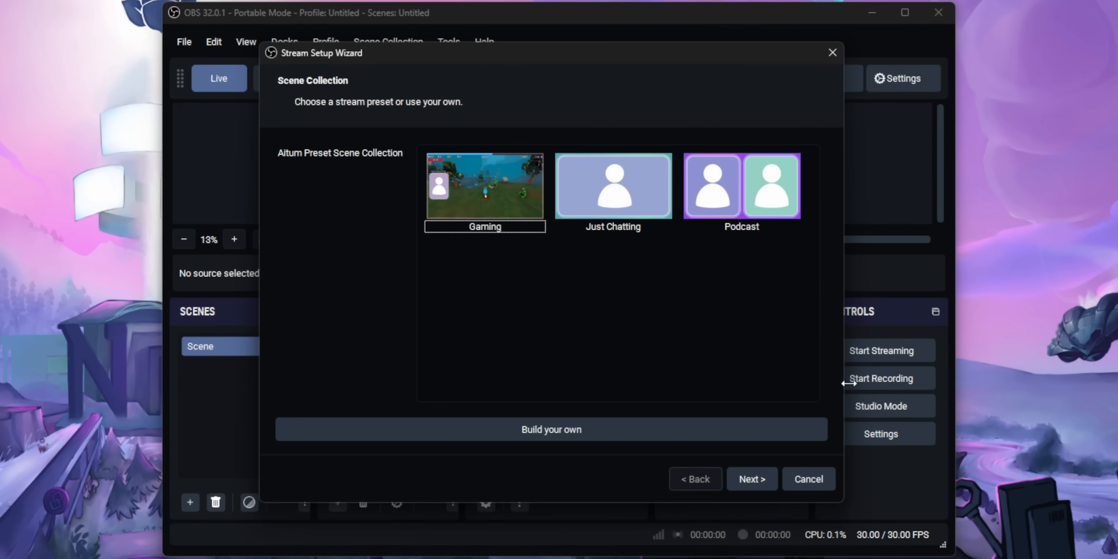
pyautogui.moveTo(517, 342)
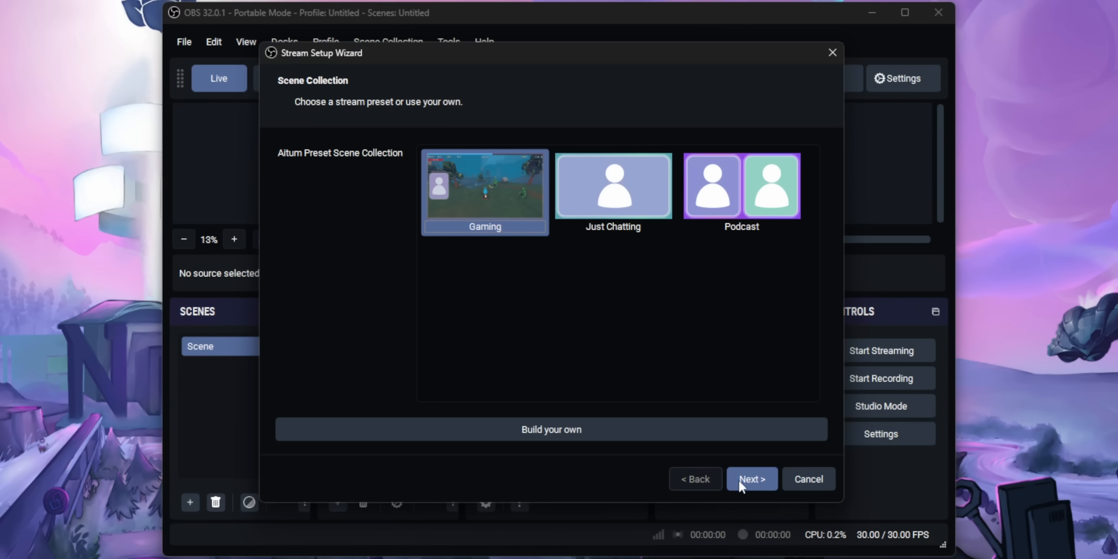
# Continue the Stream Setup Wizard with the Gaming preset scene collection
pyautogui.click(741, 185)
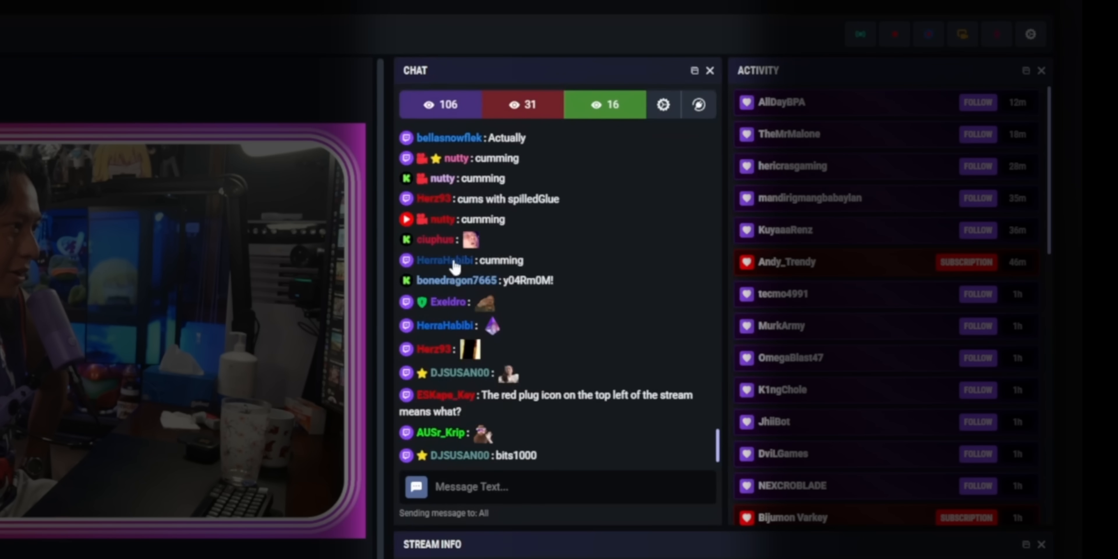
pyautogui.click(436, 239)
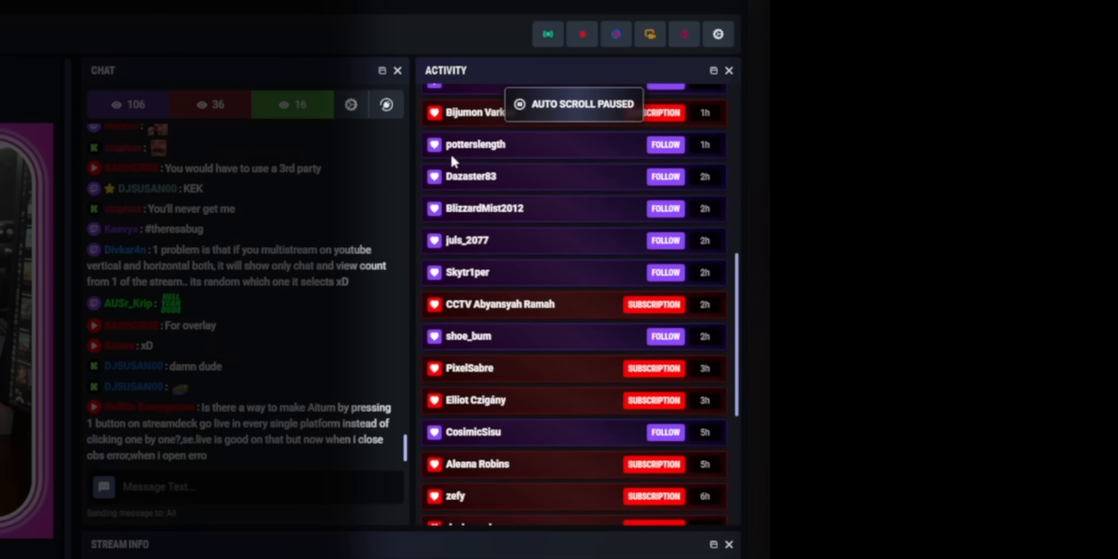
pyautogui.scroll(-3)
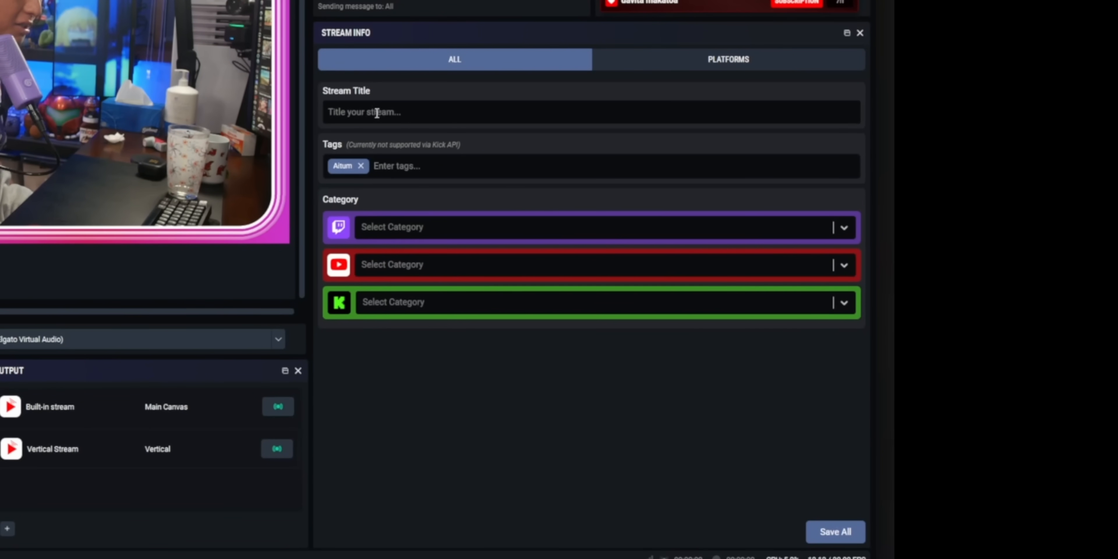
pyautogui.click(721, 59)
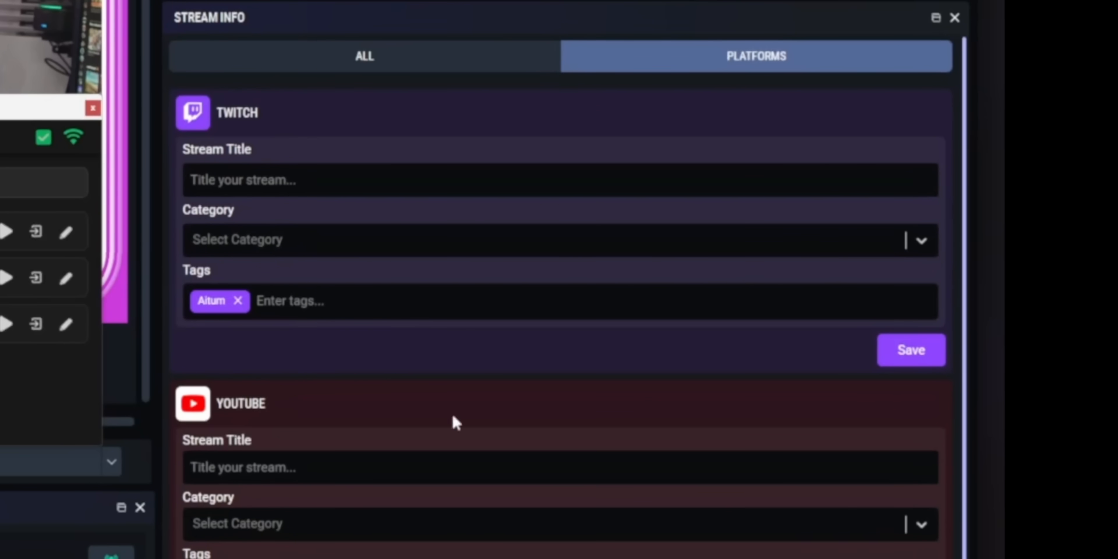
pyautogui.moveTo(284, 546)
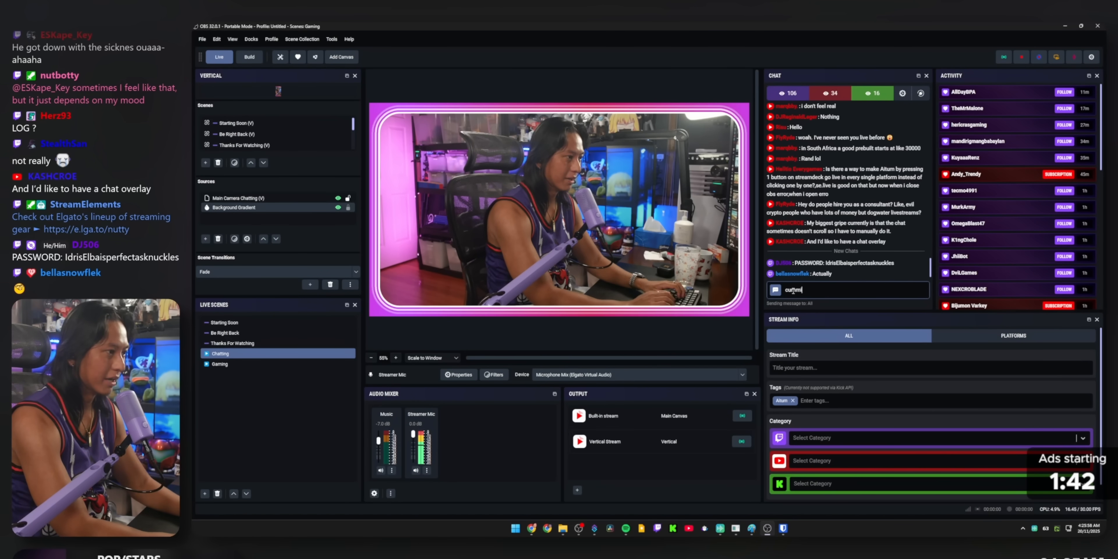
pyautogui.press('Return')
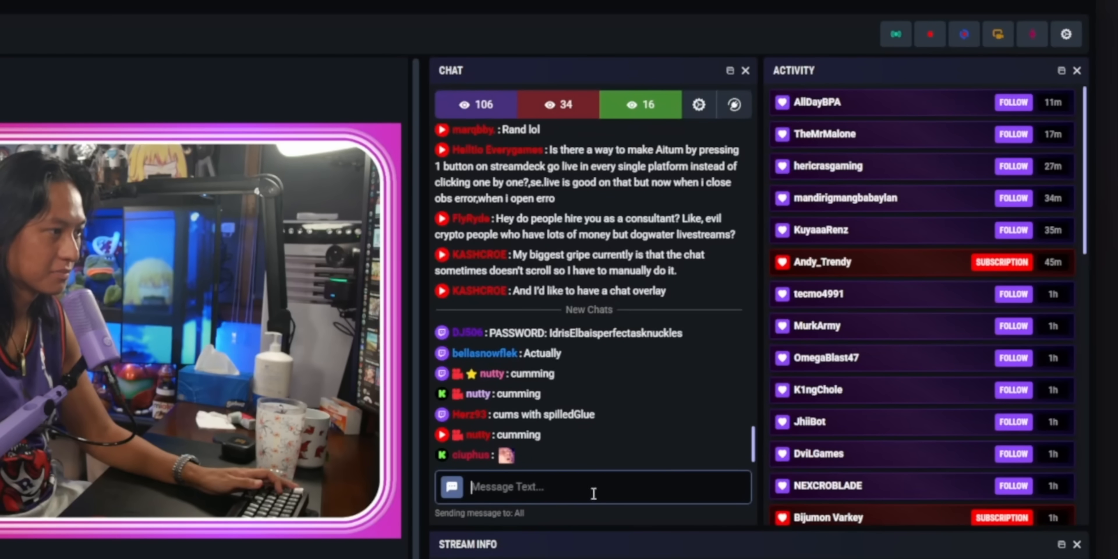
pyautogui.moveTo(617, 289)
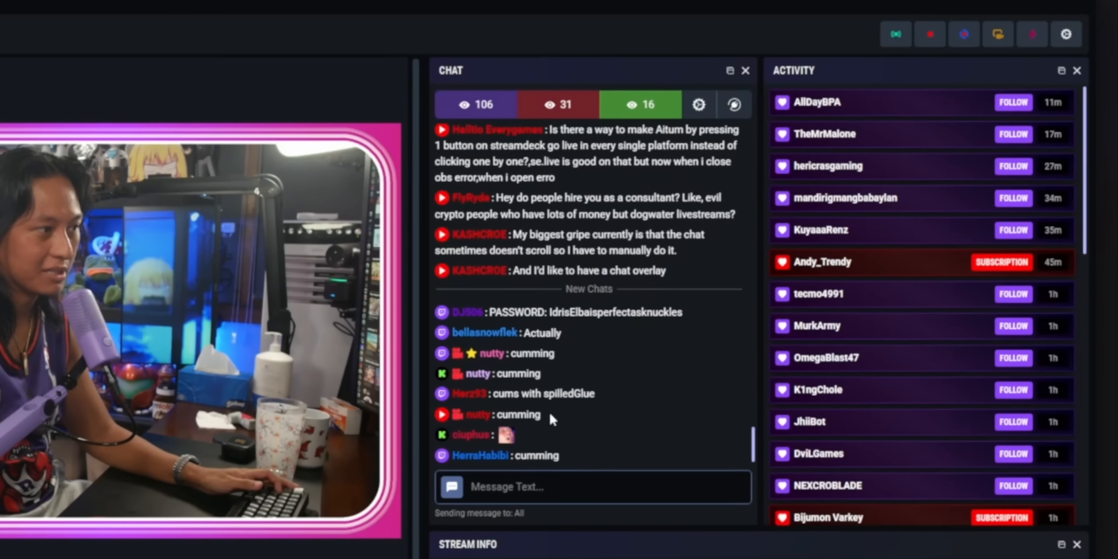
pyautogui.moveTo(838, 407)
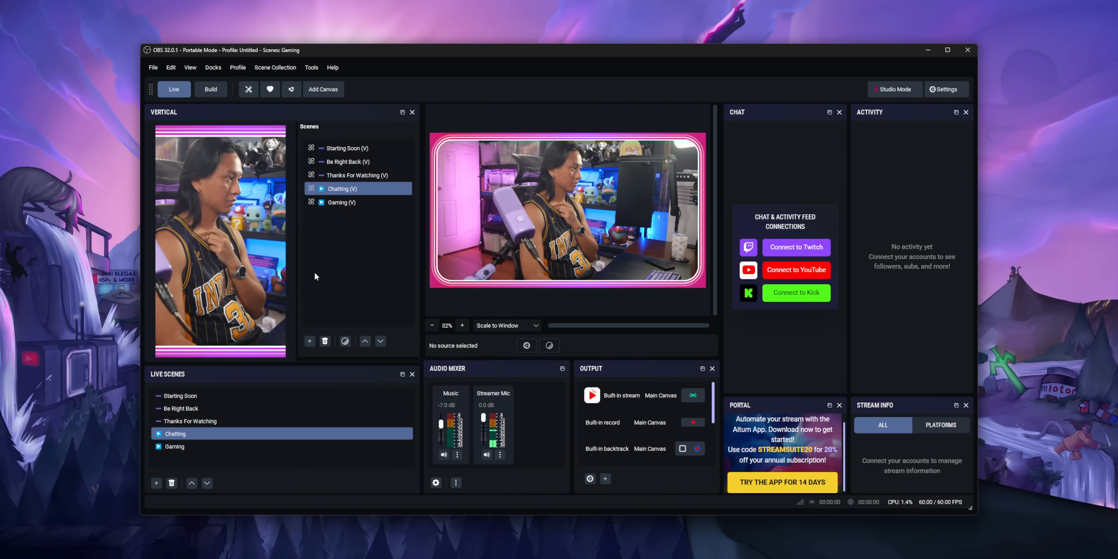
# Switch the vertical output through Gaming, Chatting, Gaming, Be Right Back and Thanks For Watching scenes
pyautogui.click(340, 202)
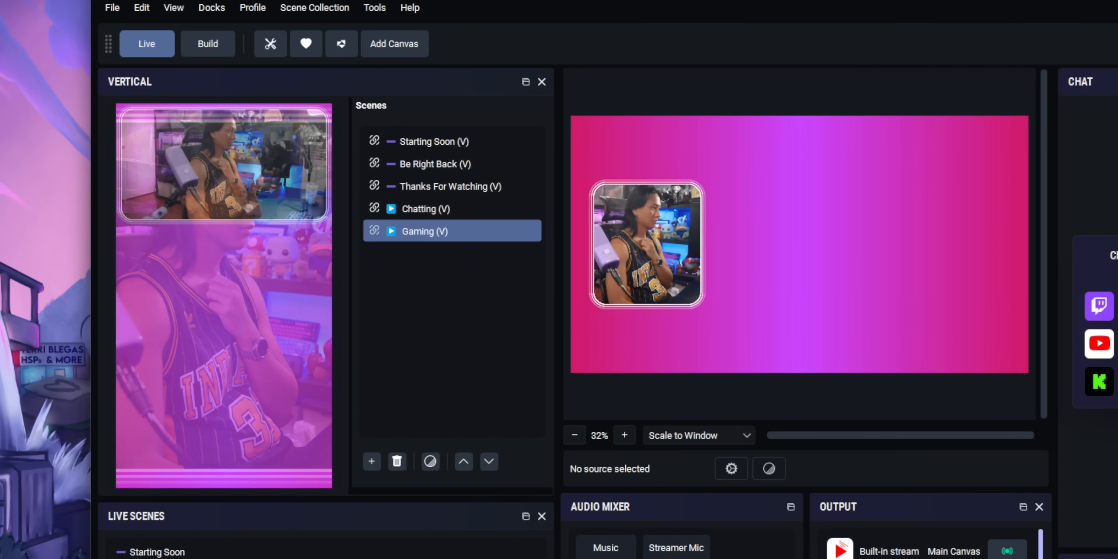
pyautogui.click(425, 208)
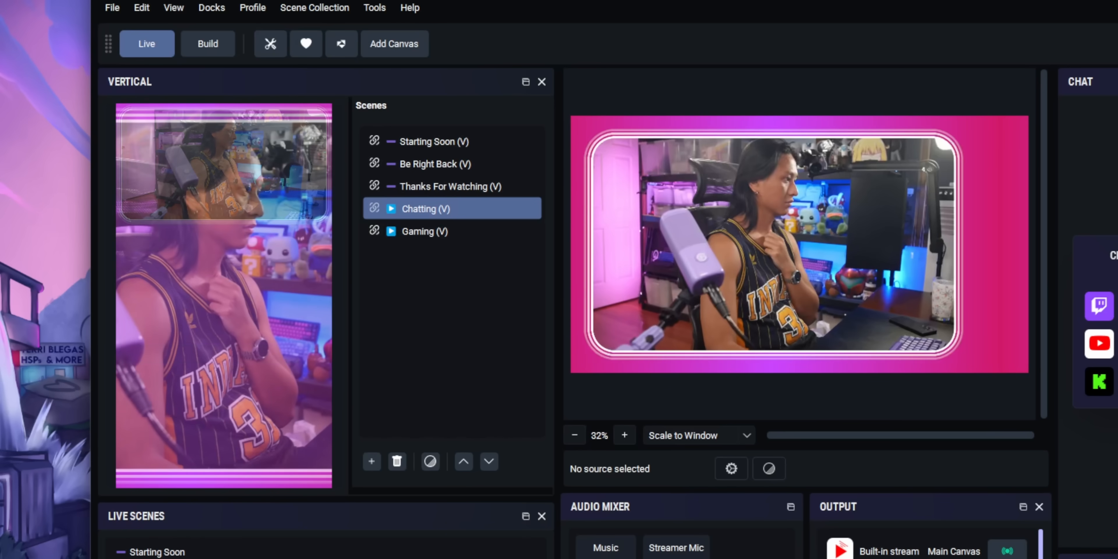
pyautogui.click(424, 231)
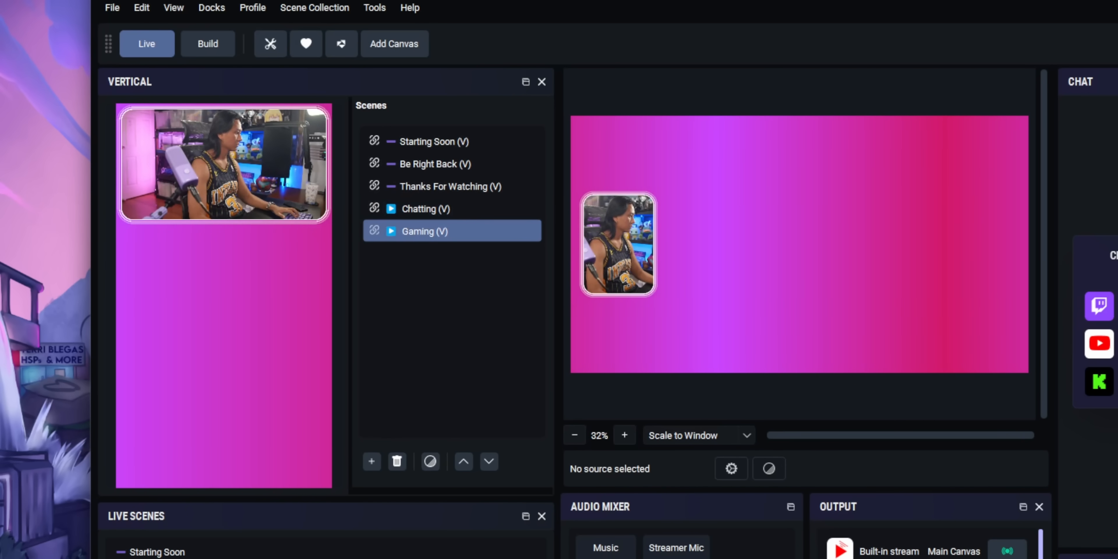
pyautogui.click(435, 163)
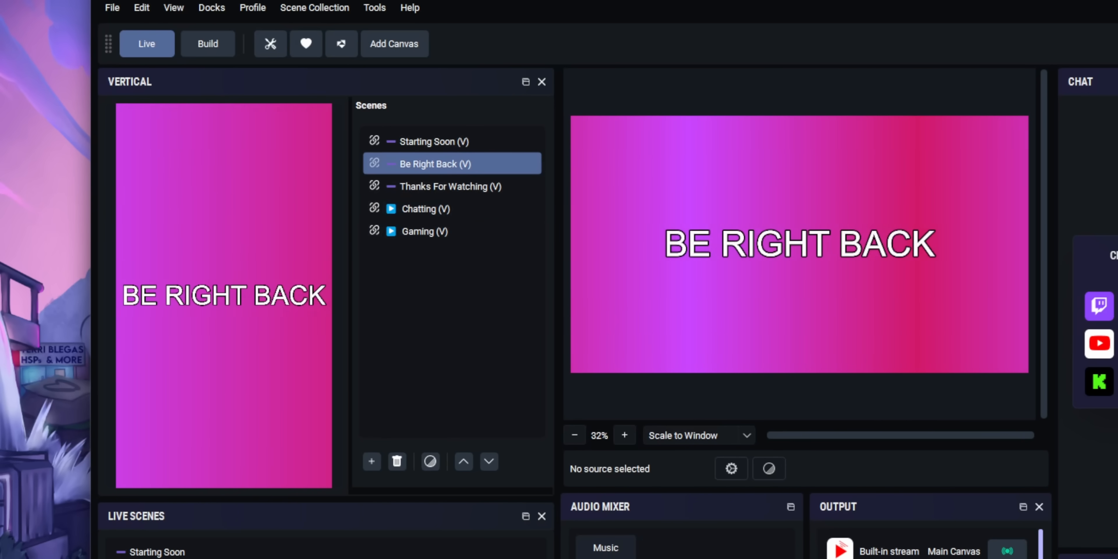
pyautogui.click(450, 187)
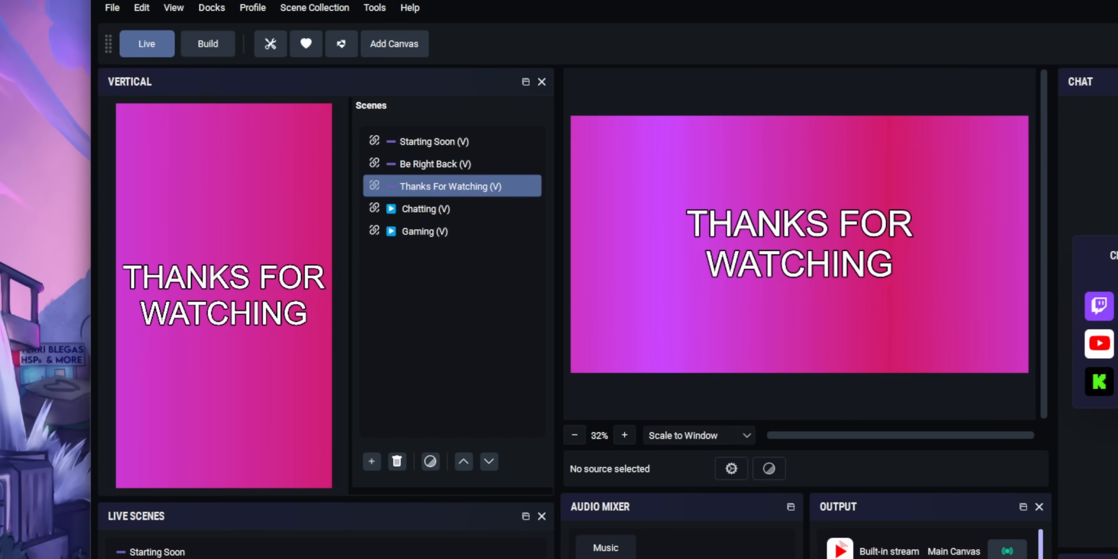
pyautogui.click(425, 208)
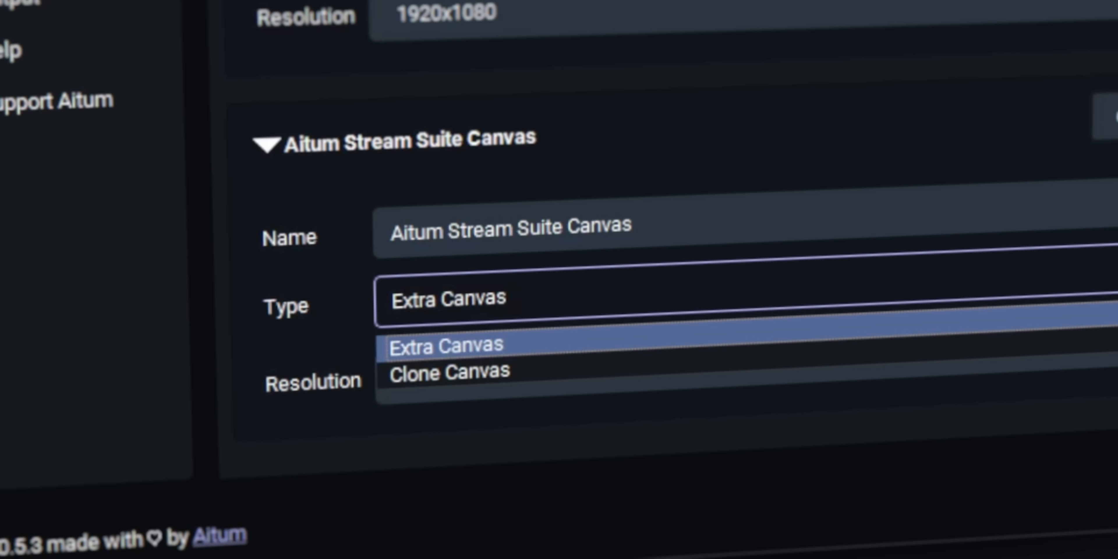
pyautogui.moveTo(449, 371)
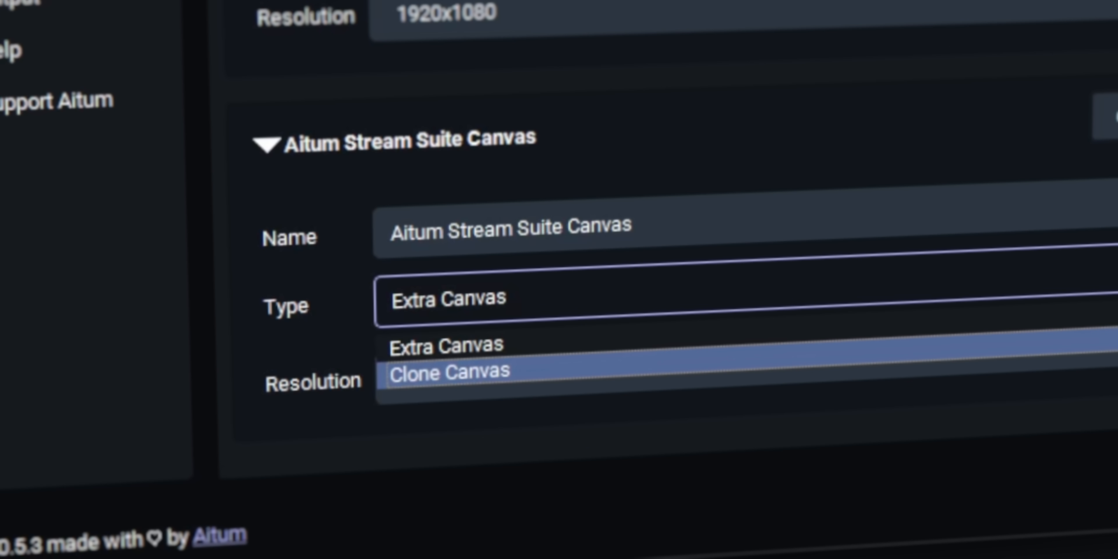
# Set the Aitum Stream Suite Canvas type to Clone Canvas
pyautogui.click(449, 371)
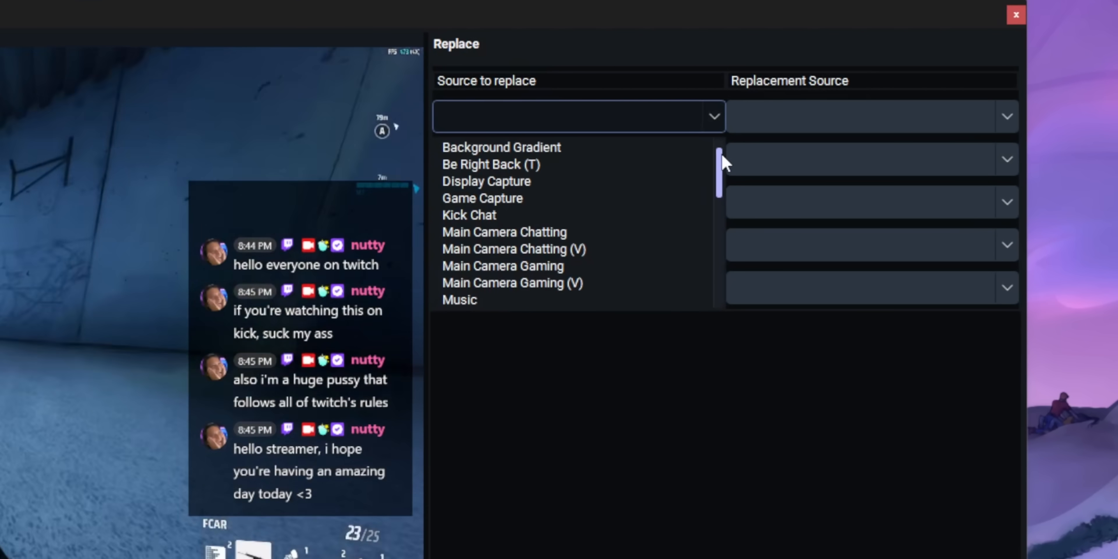
# On the Kick canvas, replace the Twitch Chat source with Kick Chat and return to the dock layout
pyautogui.scroll(-3)
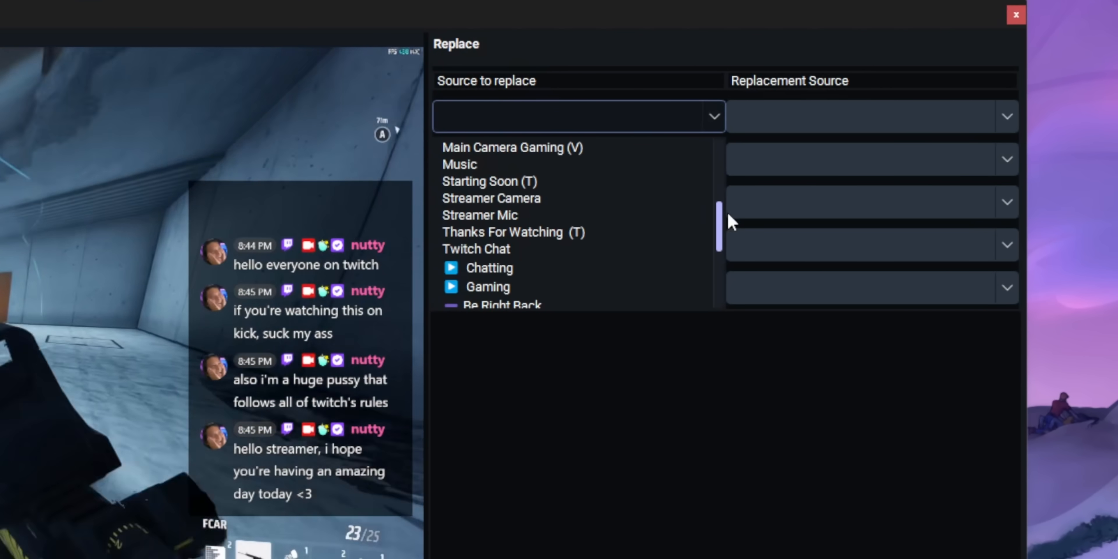
pyautogui.click(476, 249)
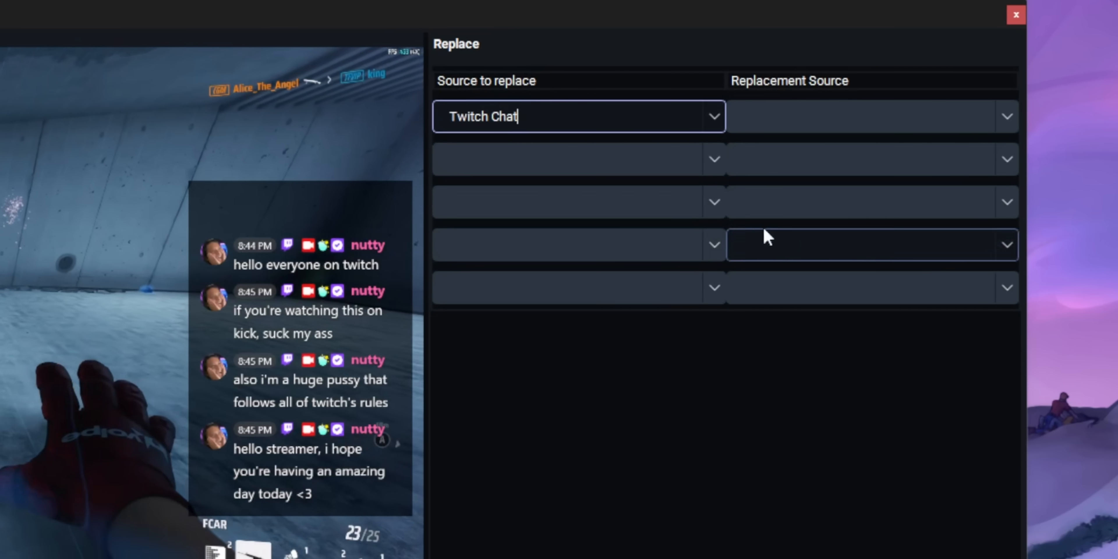
pyautogui.click(1006, 116)
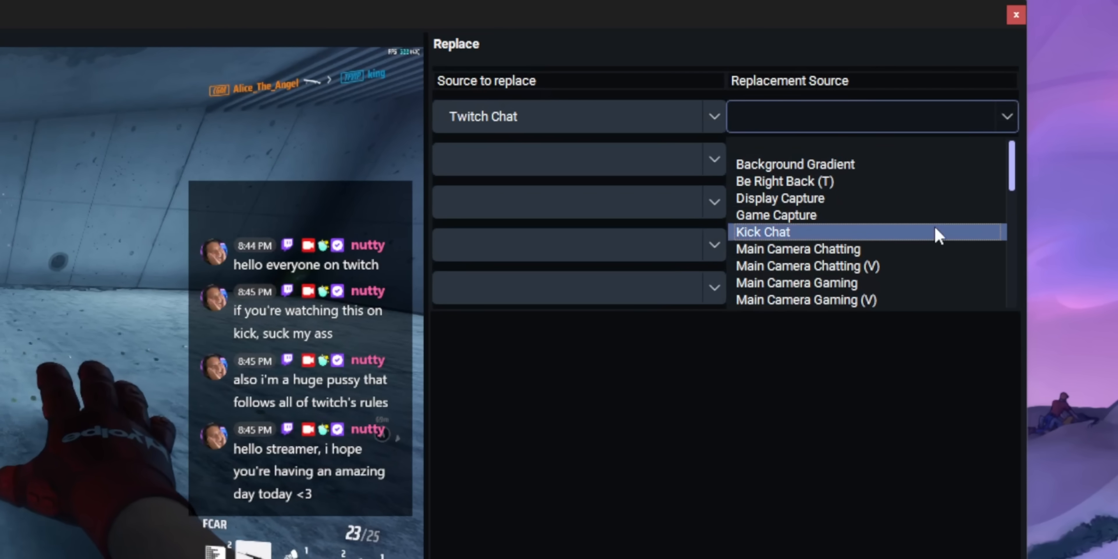
pyautogui.click(762, 232)
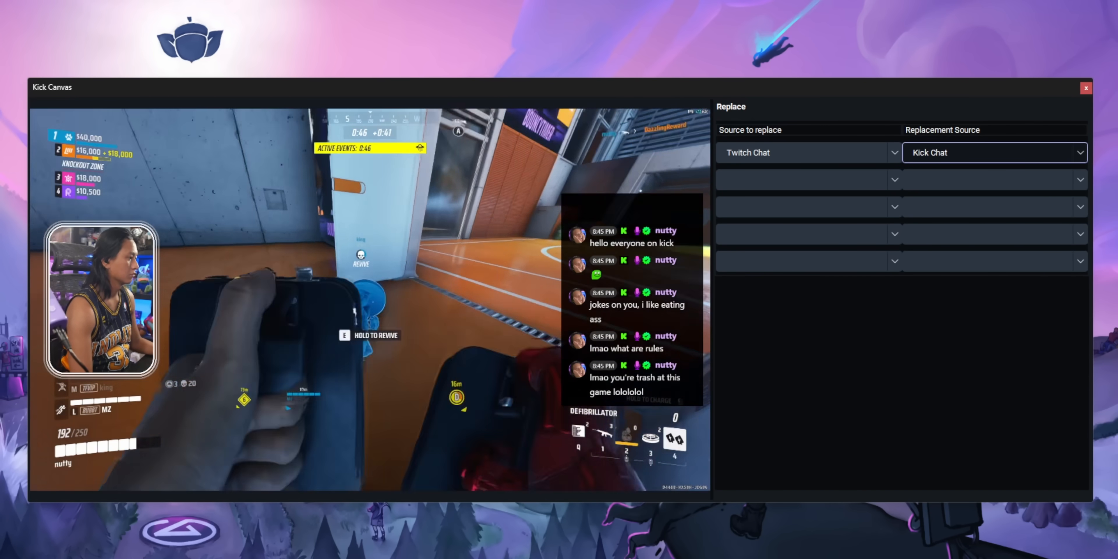
pyautogui.click(1085, 88)
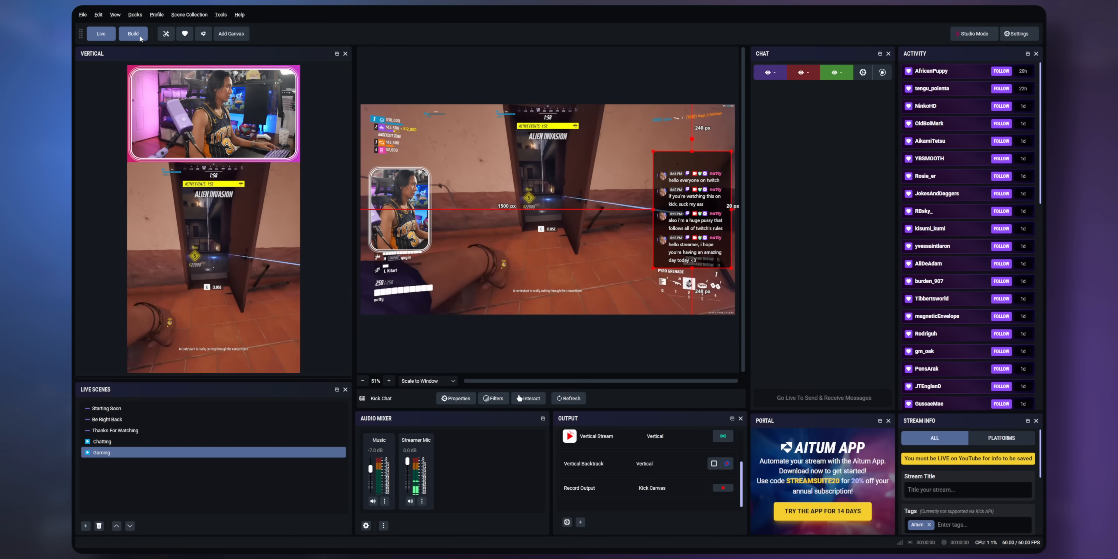
# Switch between the Live and Build layouts of Aitum Stream Suite, ending on Build
pyautogui.click(134, 34)
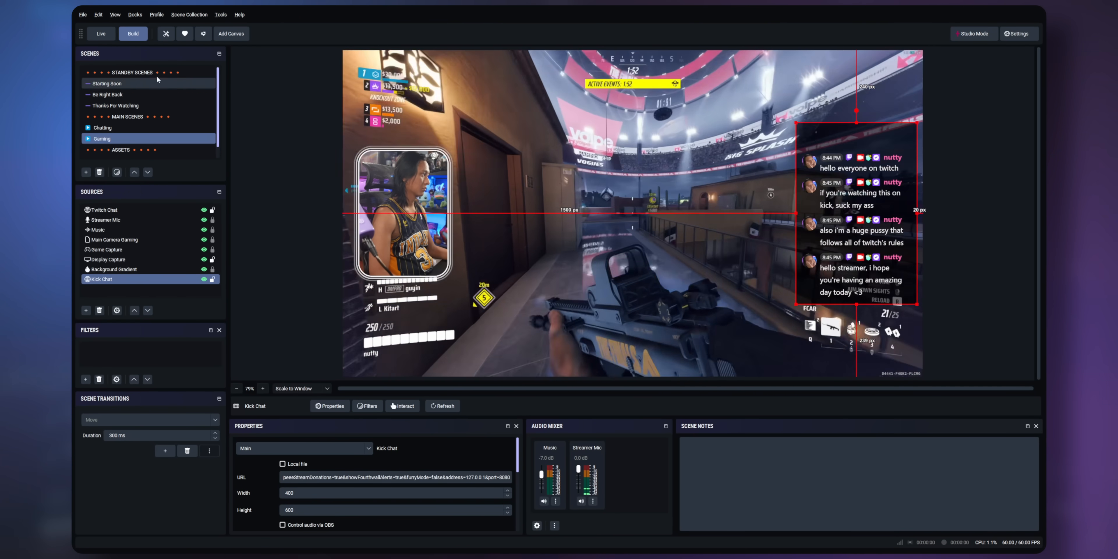
pyautogui.click(101, 34)
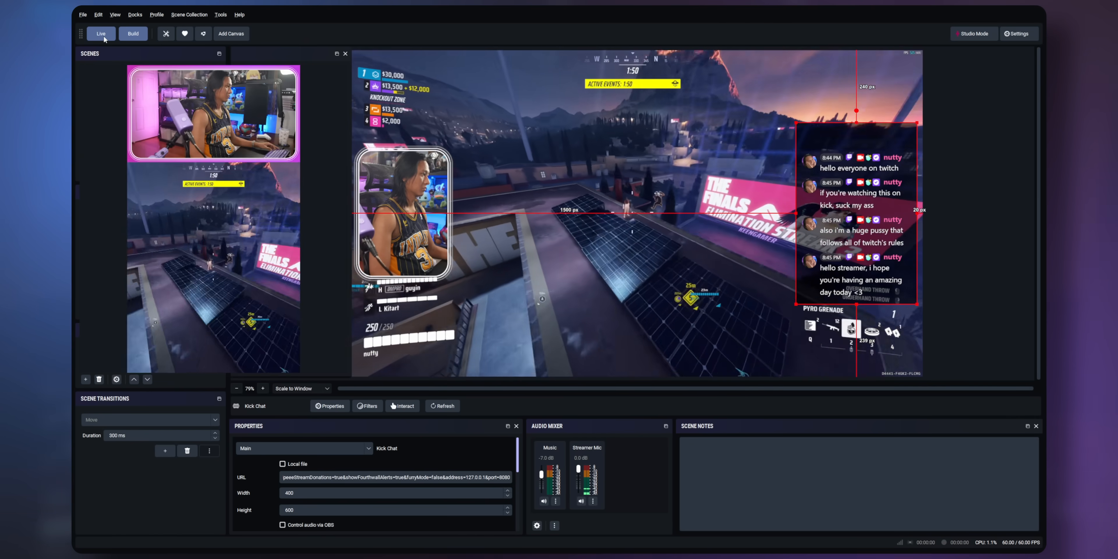
pyautogui.click(100, 34)
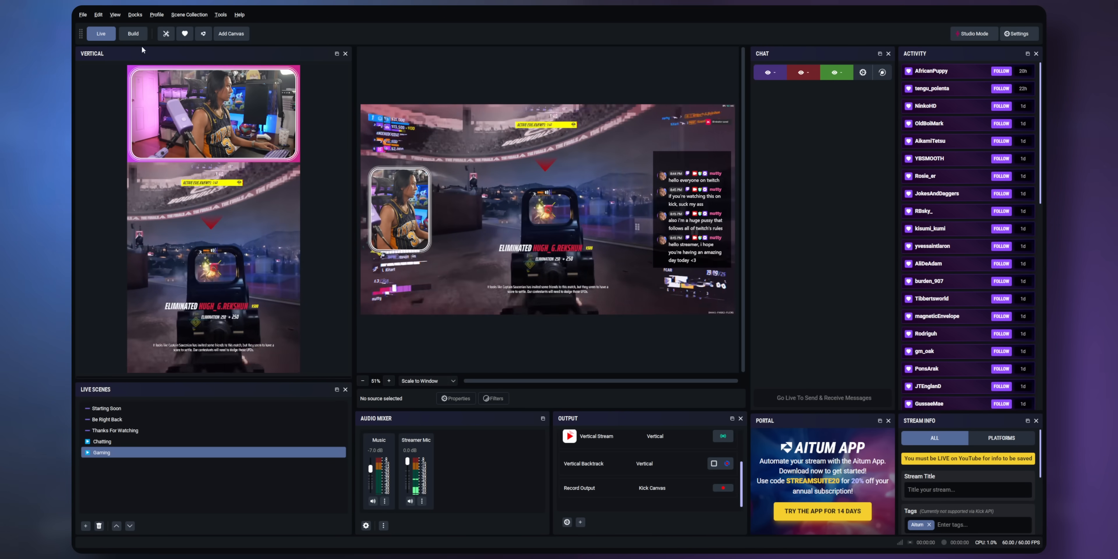
pyautogui.click(133, 34)
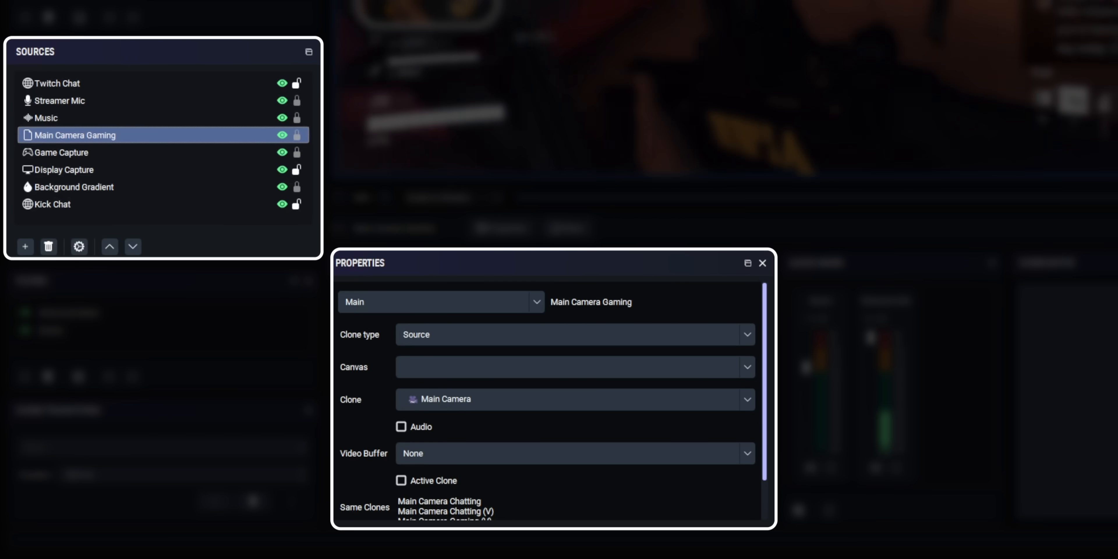
pyautogui.moveTo(207, 166)
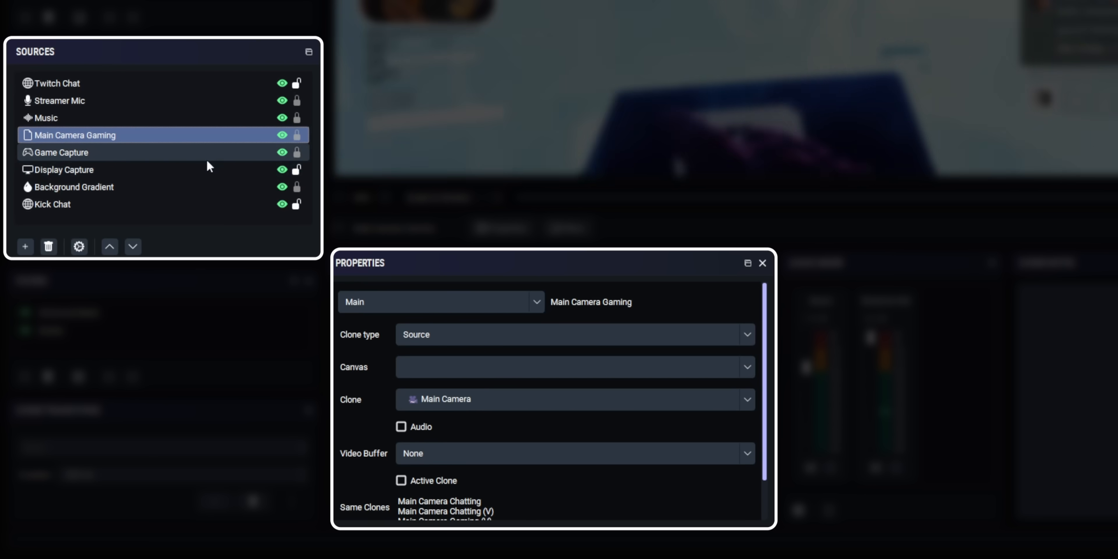
# Select the Main Camera Gaming source to show its clone properties of Main Camera
pyautogui.click(60, 152)
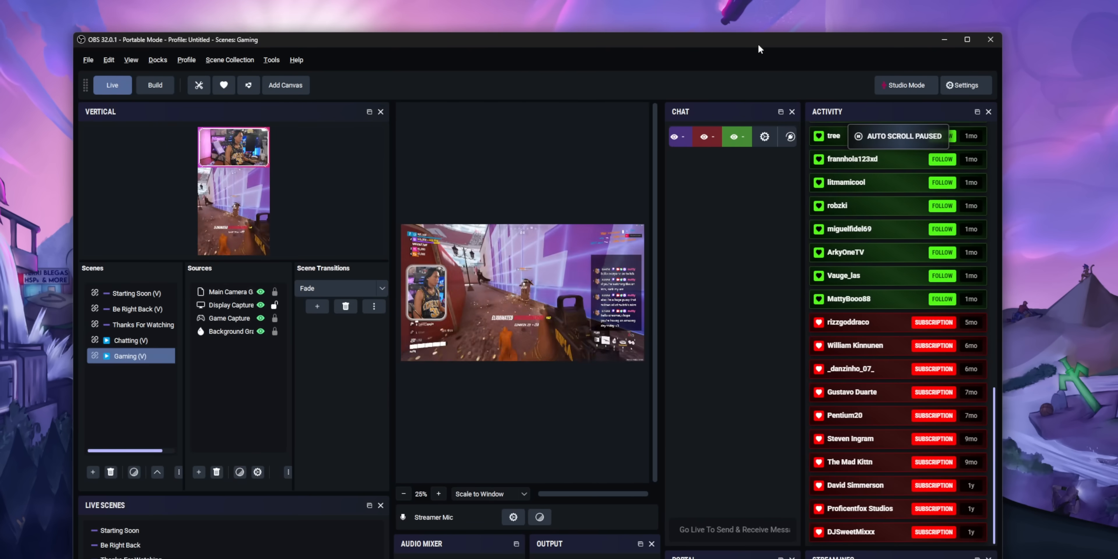
# Show the vertical scenes, sources and activity docks with Gaming (V) active
pyautogui.click(967, 39)
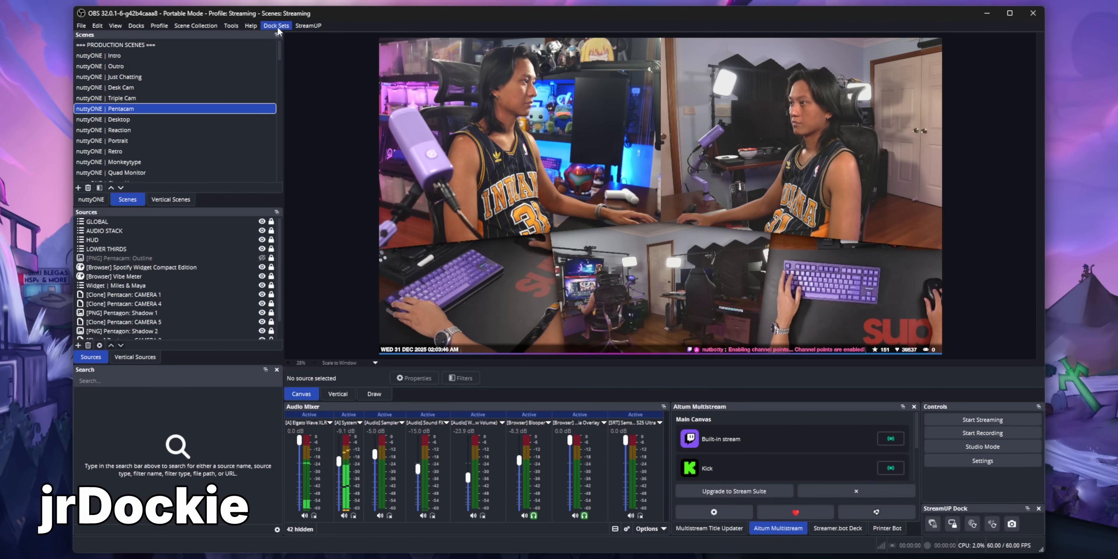
# Load the Build Mode (Portrait), Build Mode (Landscape), Camera Switcher and Live Mode dock sets in turn
pyautogui.click(276, 26)
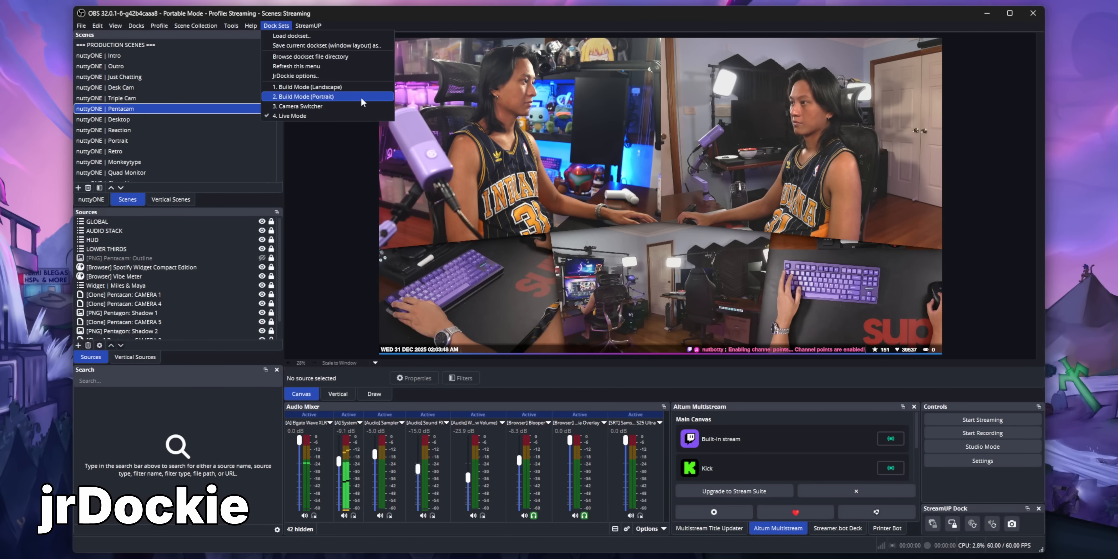
pyautogui.click(303, 96)
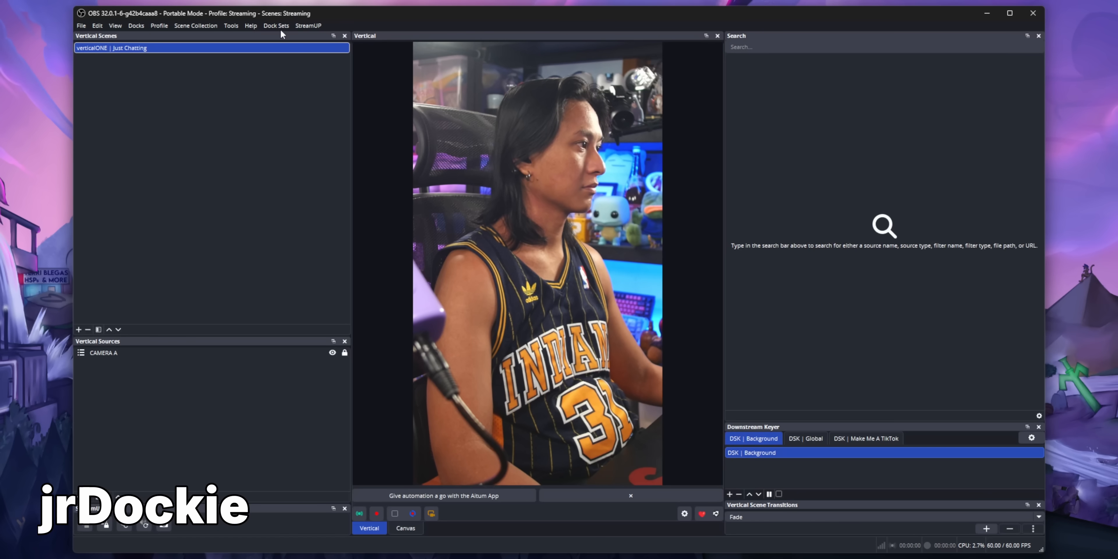
pyautogui.click(276, 26)
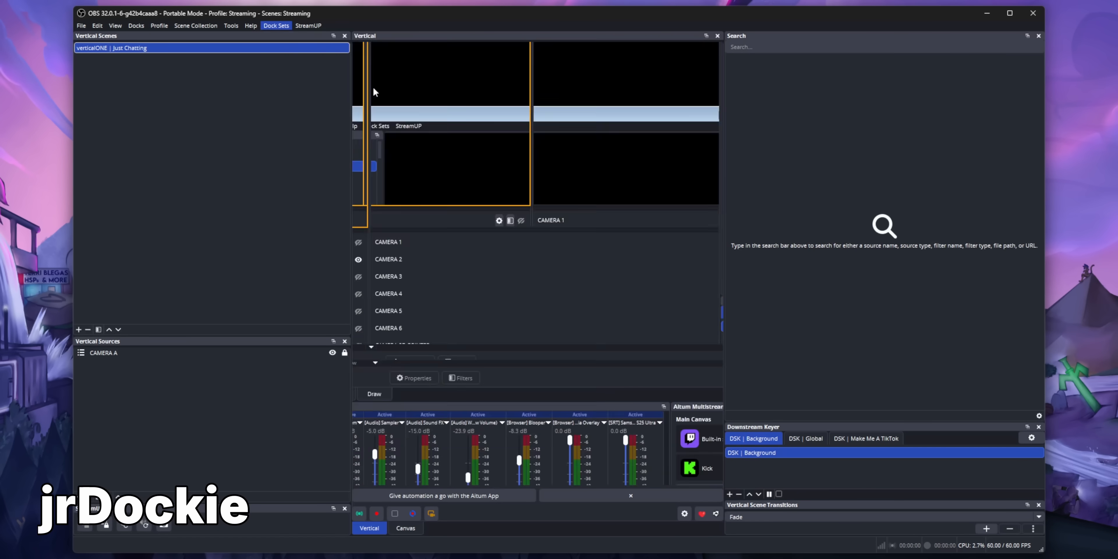
pyautogui.click(276, 25)
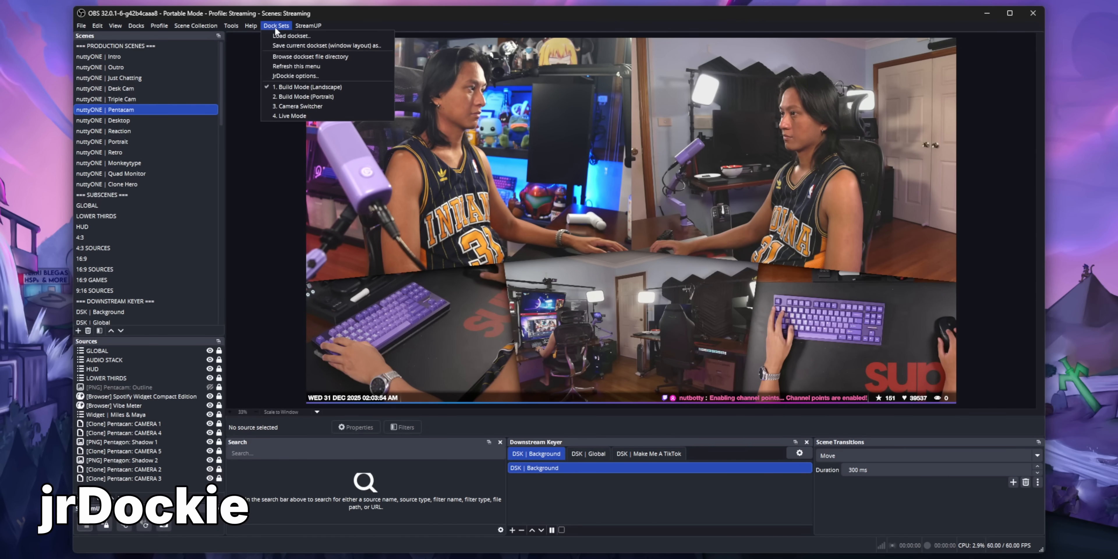
pyautogui.click(299, 105)
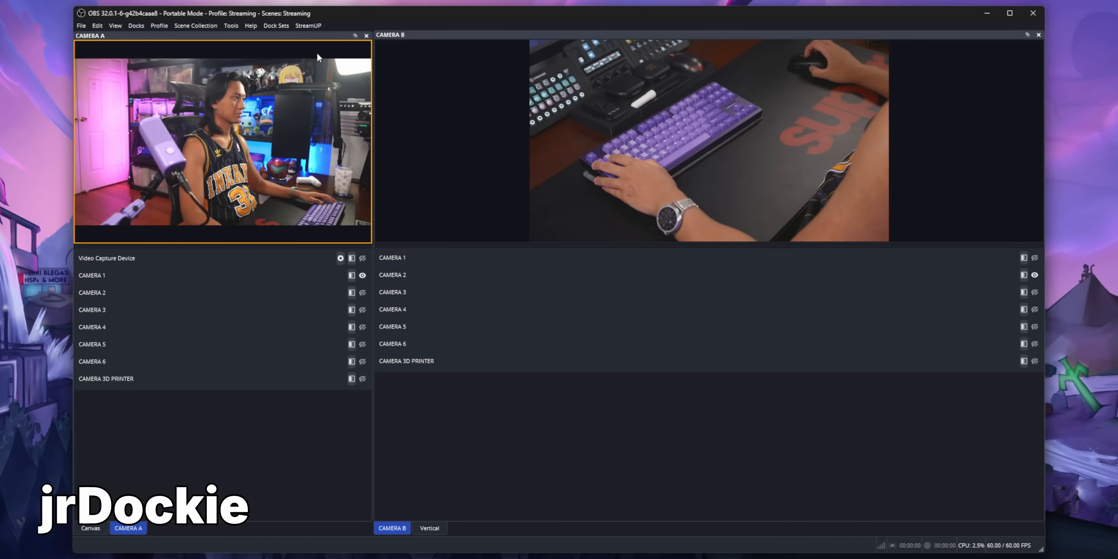
pyautogui.click(276, 25)
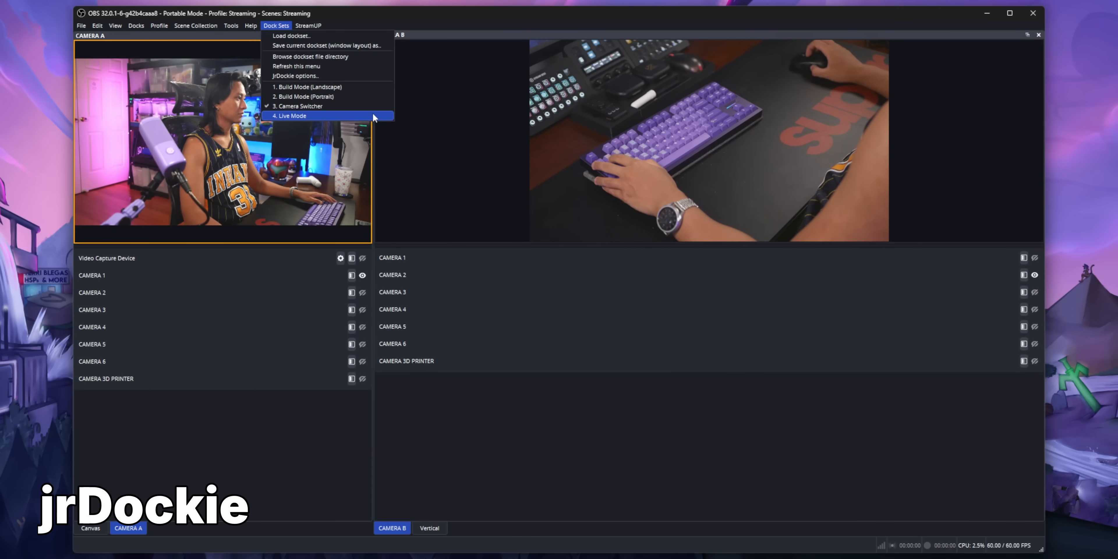
pyautogui.click(291, 115)
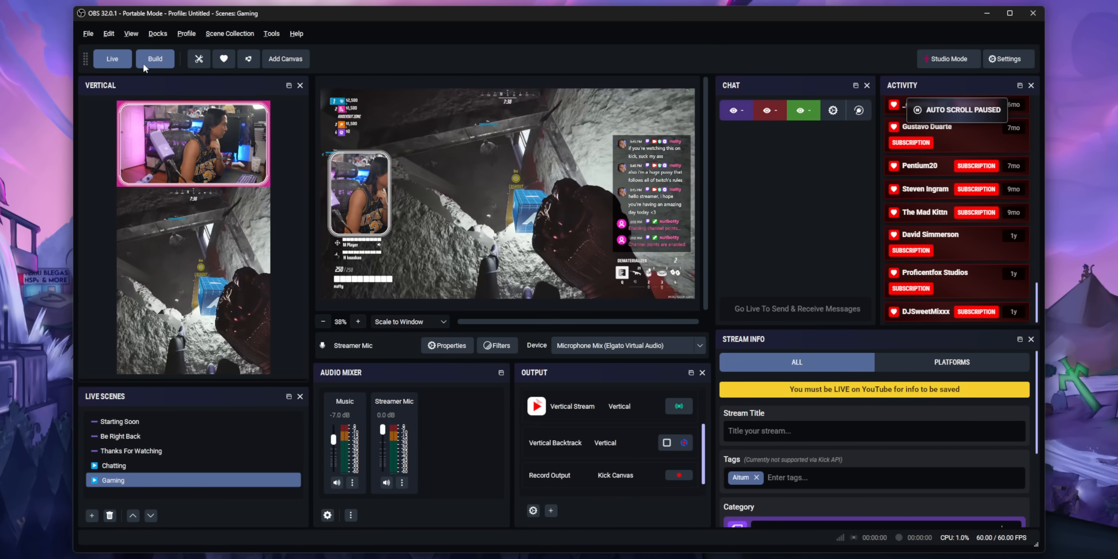
# Switch Stream Suite from the Live workspace to the Build workspace
pyautogui.click(155, 59)
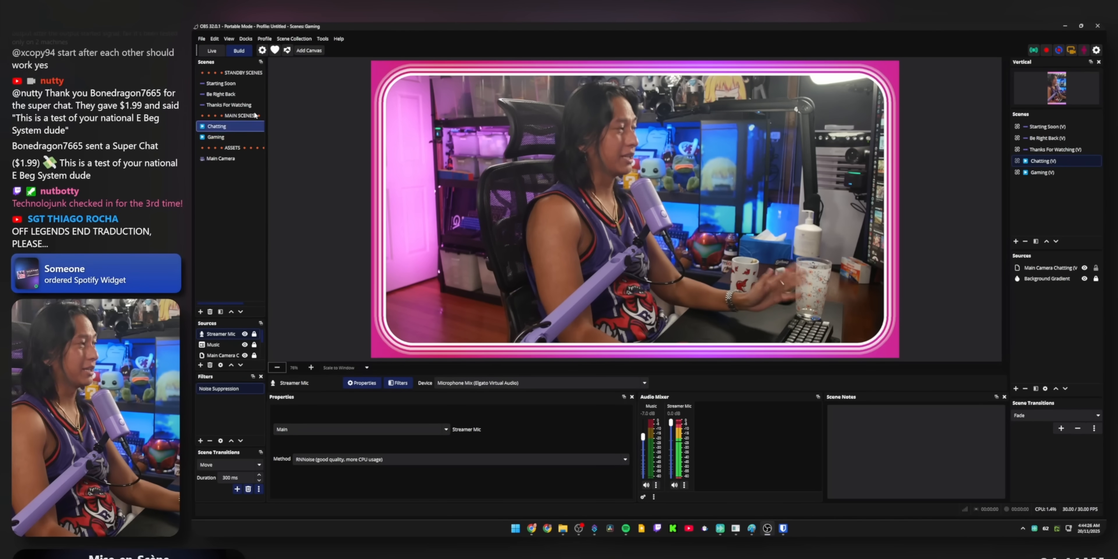
# Reopen the Stream Setup Wizard on a fresh untitled profile showing the presets
pyautogui.click(211, 51)
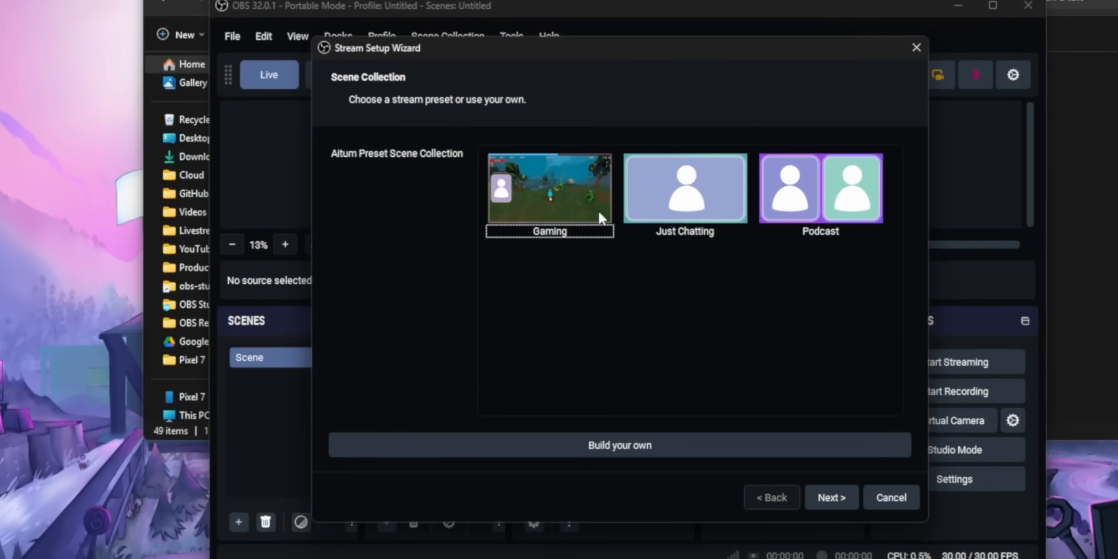
pyautogui.moveTo(419, 236)
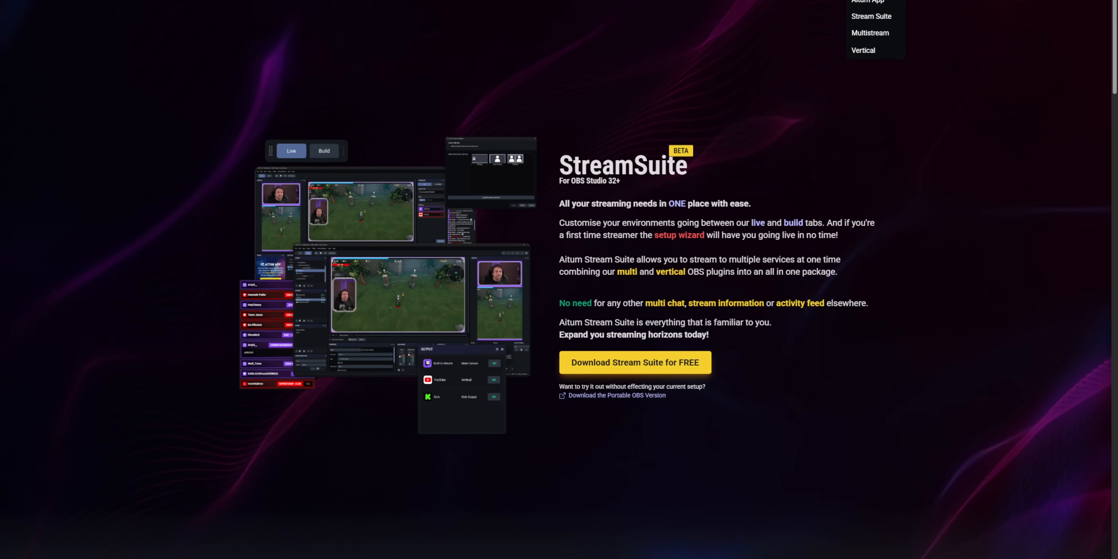
pyautogui.moveTo(870, 32)
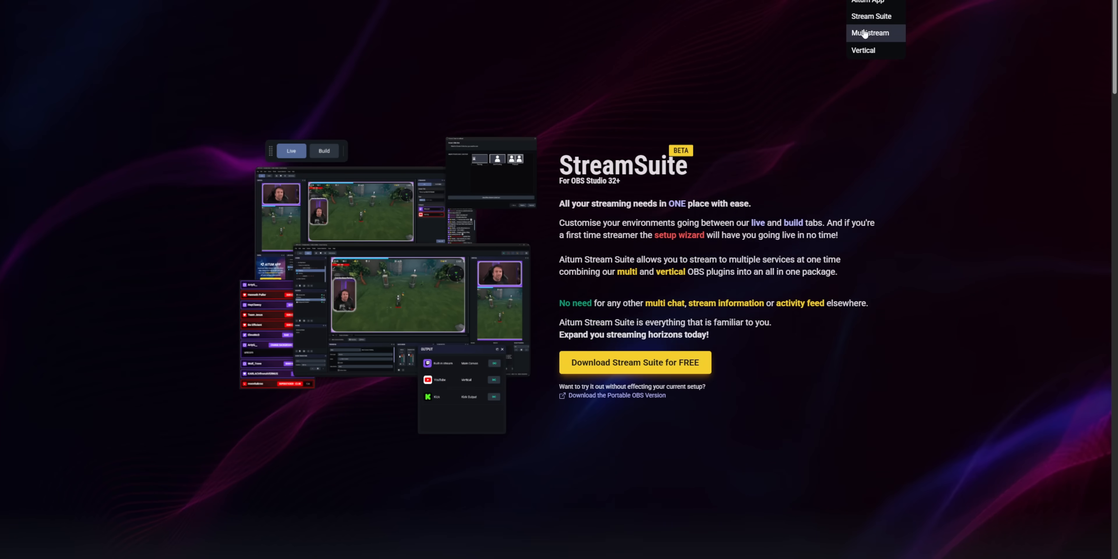
# Navigate from the StreamSuite page to Aitum's Multistream plugin page
pyautogui.click(870, 33)
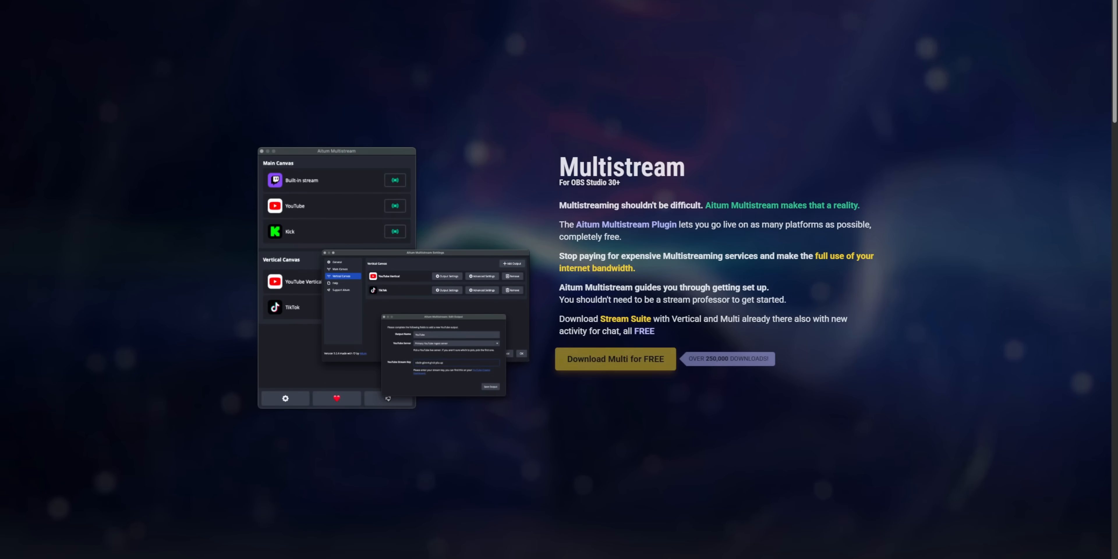